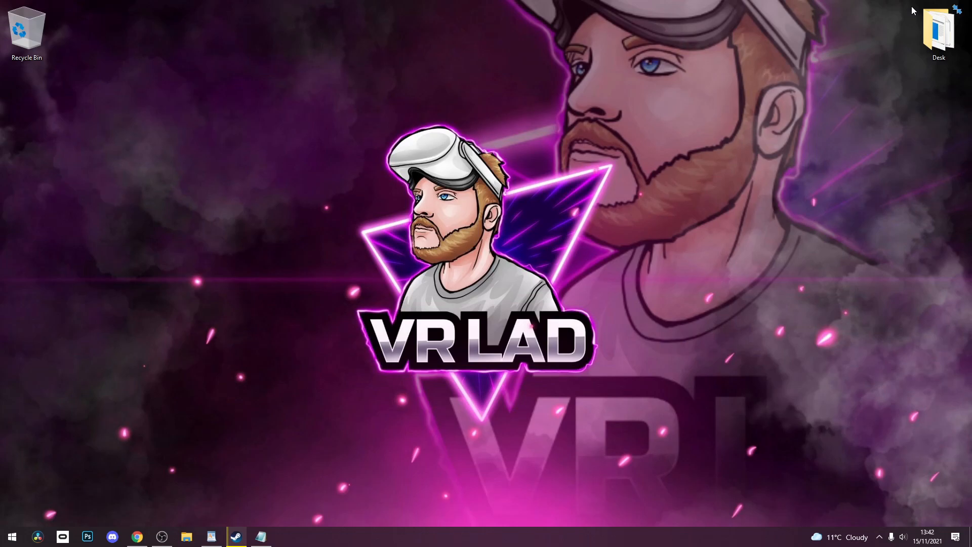
{"action": "mouse_move", "coordinate": [954, 259]}
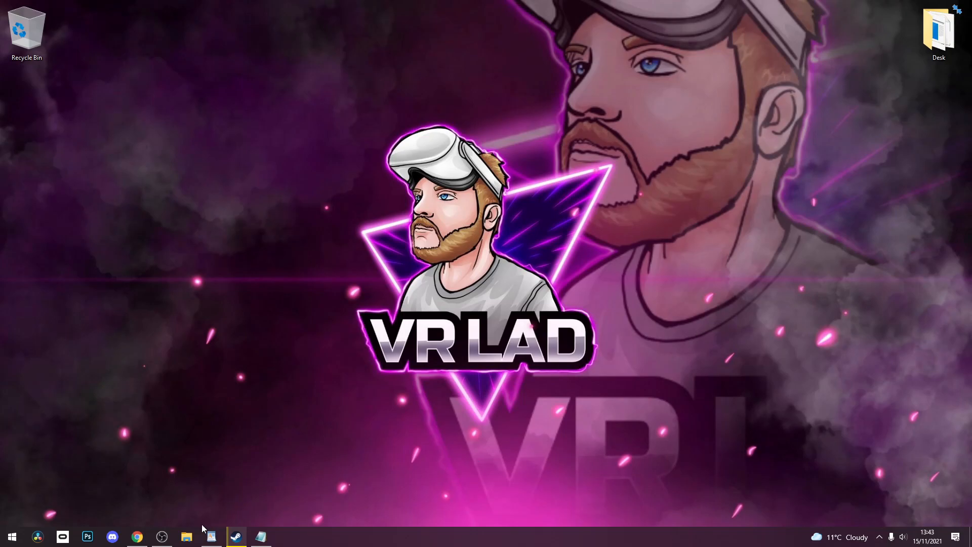
- Select the full Mod Loading Patch web address in the Notepad mod-links note
{"action": "left_click", "coordinate": [188, 537]}
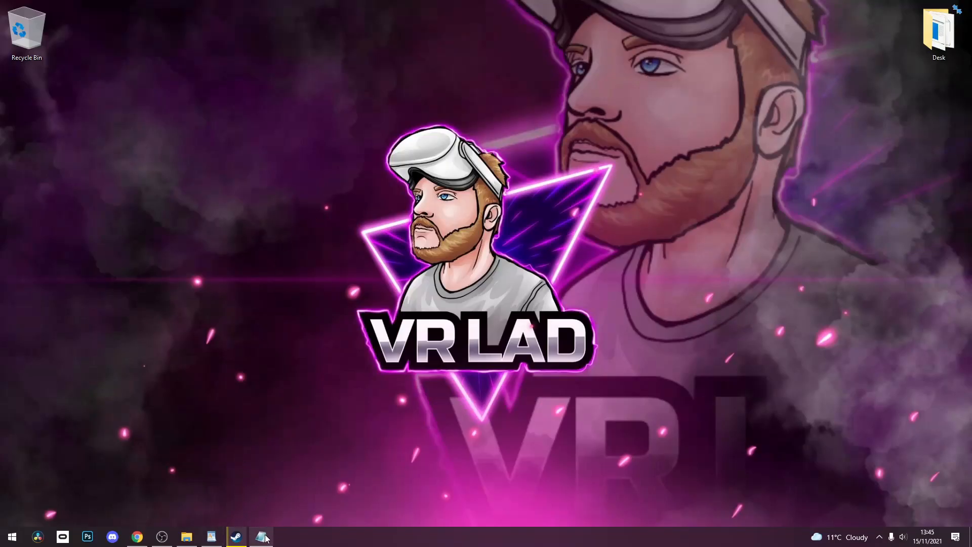
{"action": "left_click", "coordinate": [260, 537]}
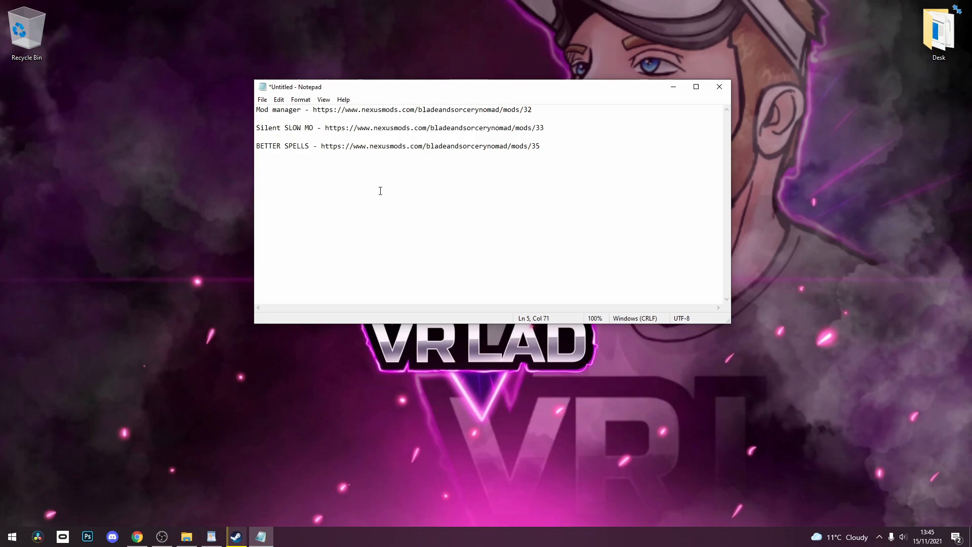
{"action": "left_click", "coordinate": [535, 109]}
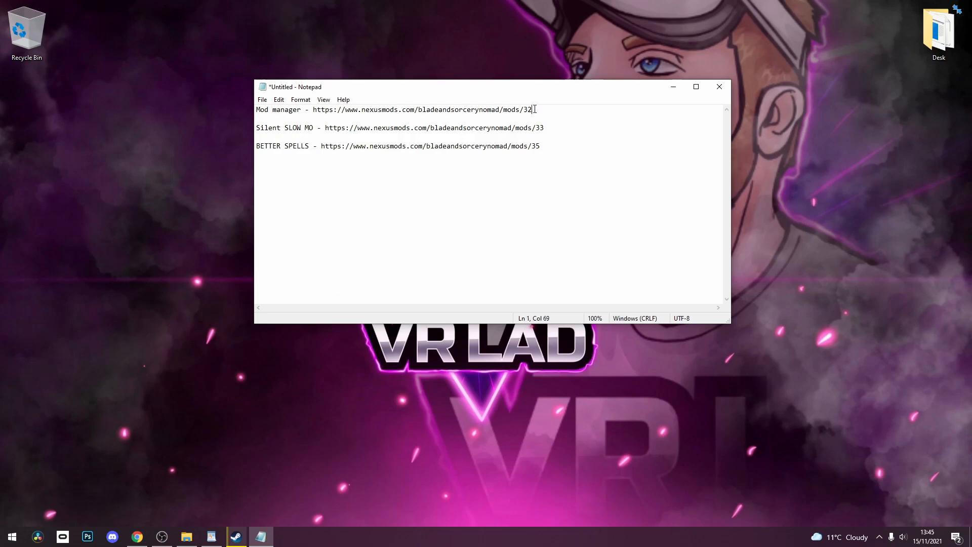
{"action": "left_click_drag", "start_coordinate": [531, 109], "coordinate": [314, 109]}
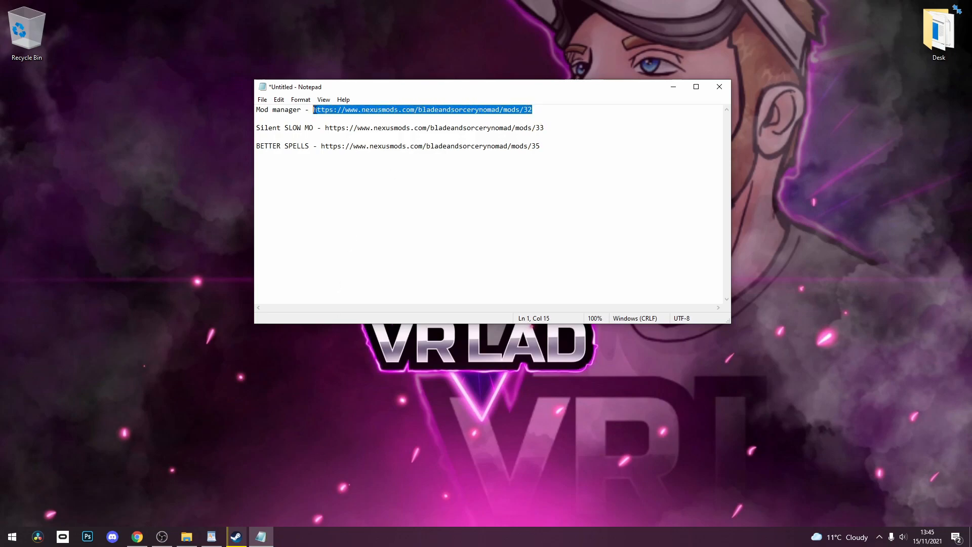
- Load the Mod Loading Patch (U10) Nexus page in Chrome and start its zip via Manual Download
{"action": "left_click", "coordinate": [136, 537]}
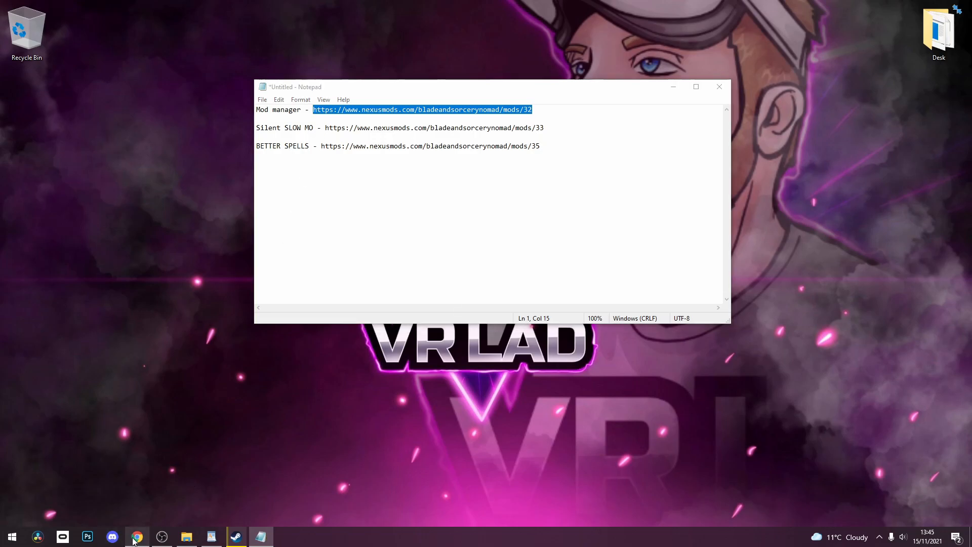
{"action": "left_click", "coordinate": [136, 537]}
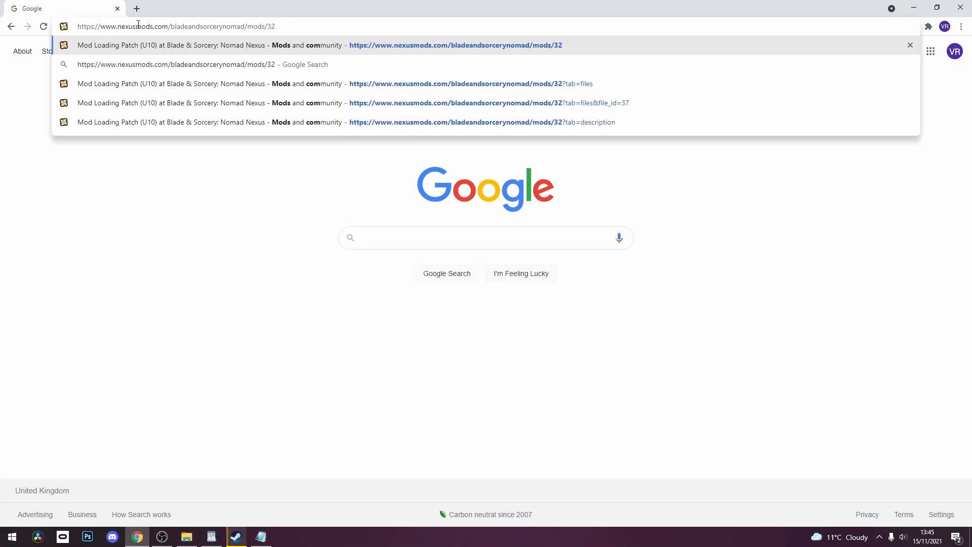
{"action": "key", "text": "Enter"}
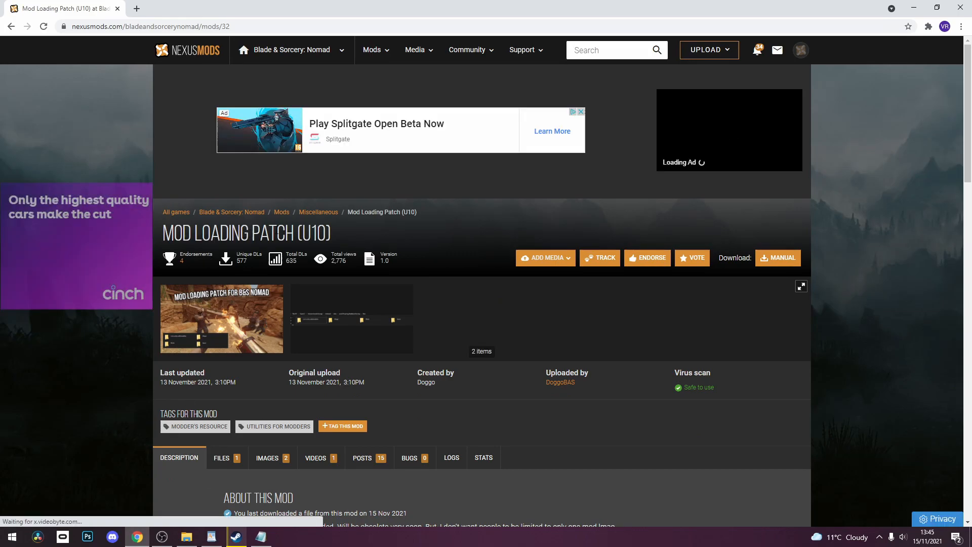
{"action": "scroll", "scroll_direction": "down", "scroll_amount": 3}
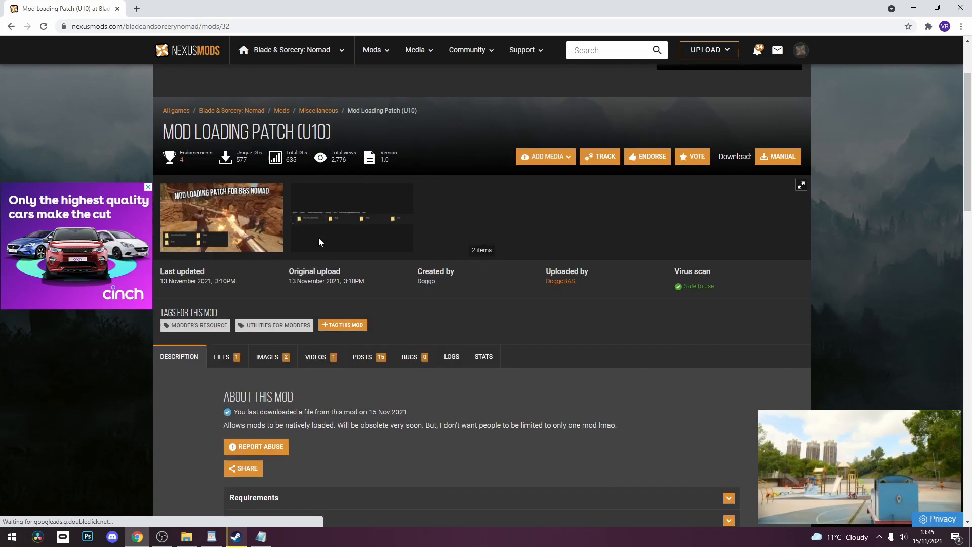
{"action": "left_click", "coordinate": [221, 357]}
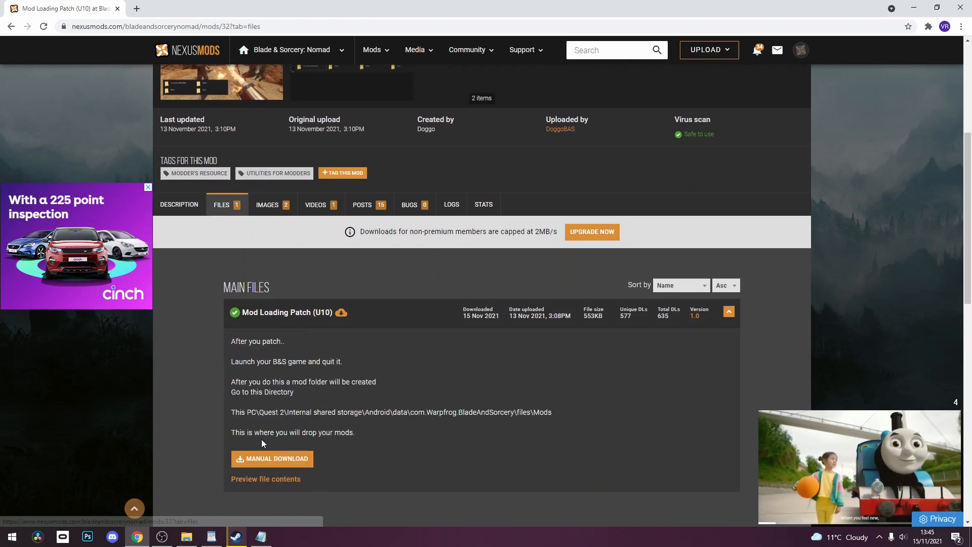
{"action": "left_click", "coordinate": [272, 459]}
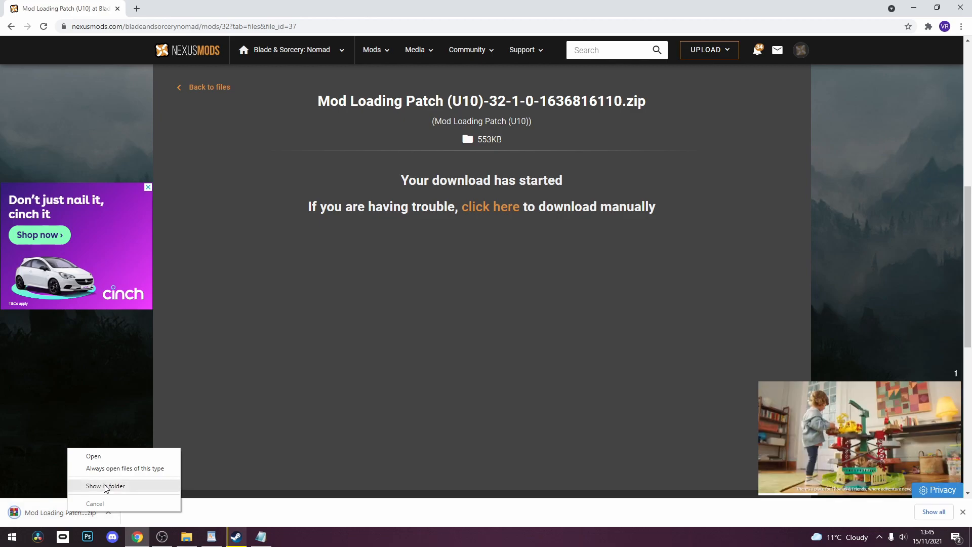
- Navigate into the Quest's Android obb game folder and place the patched bas.jsondb there
{"action": "left_click", "coordinate": [106, 486]}
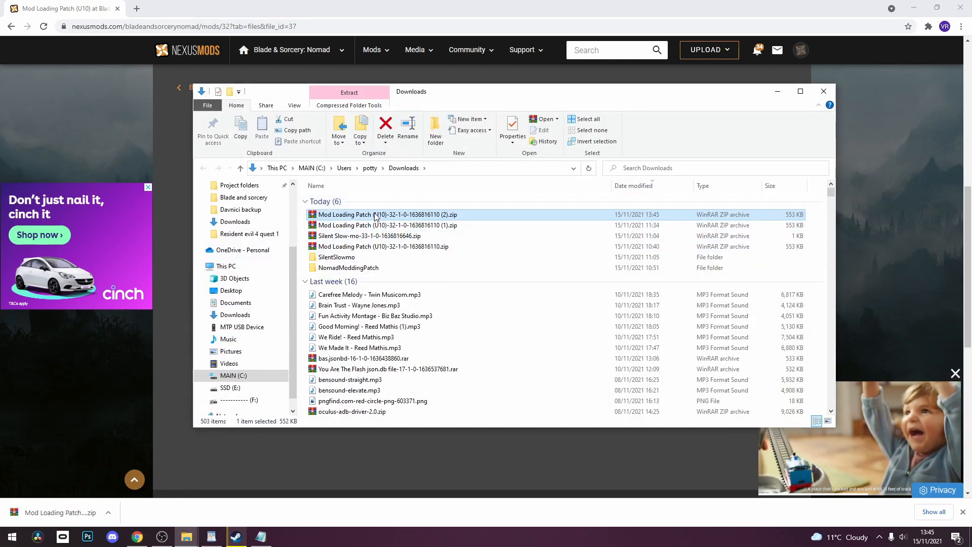
{"action": "mouse_move", "coordinate": [375, 215]}
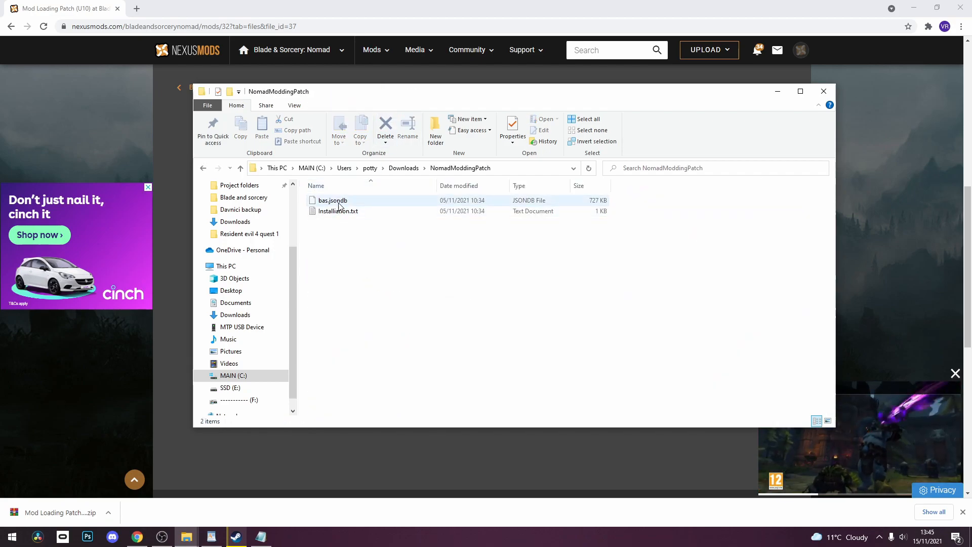
{"action": "mouse_move", "coordinate": [332, 201]}
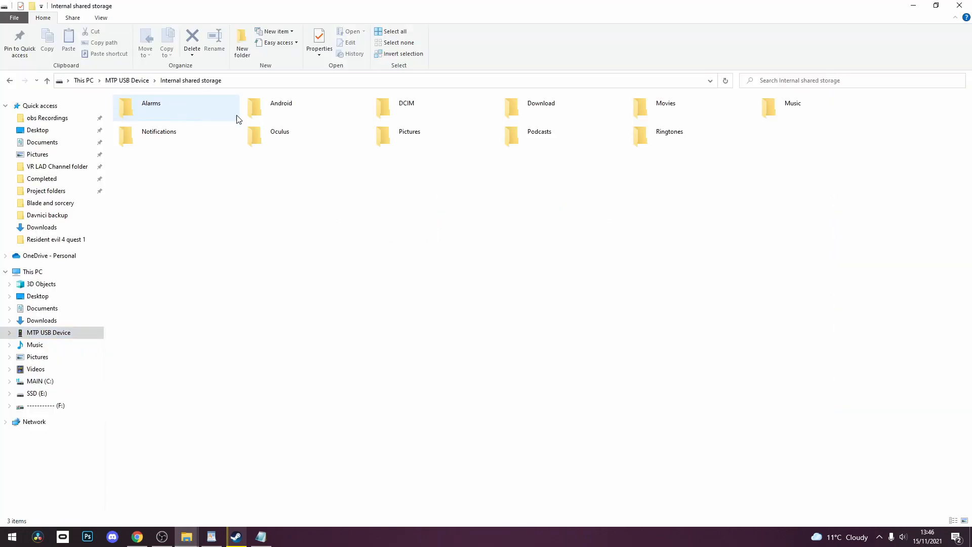
{"action": "double_click", "coordinate": [275, 107]}
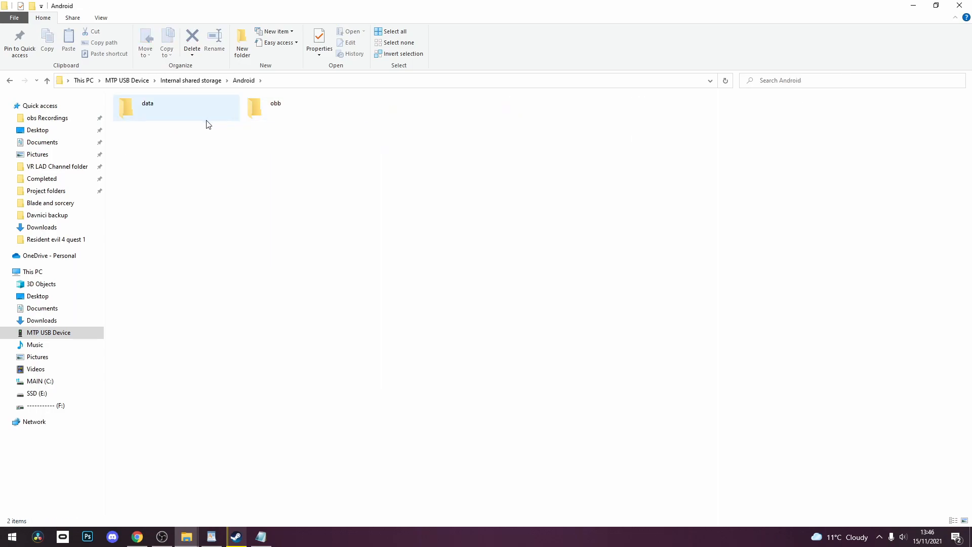
{"action": "double_click", "coordinate": [254, 105]}
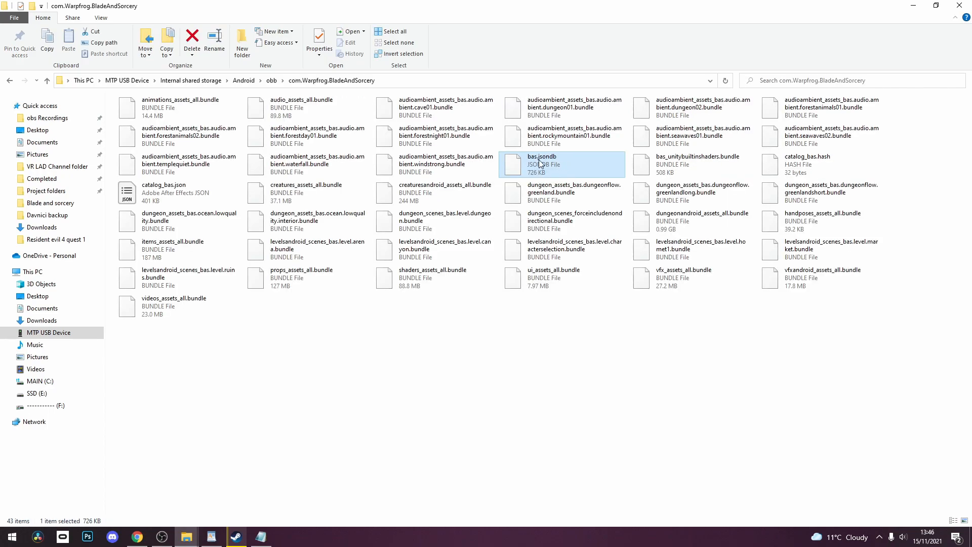
{"action": "mouse_move", "coordinate": [548, 162]}
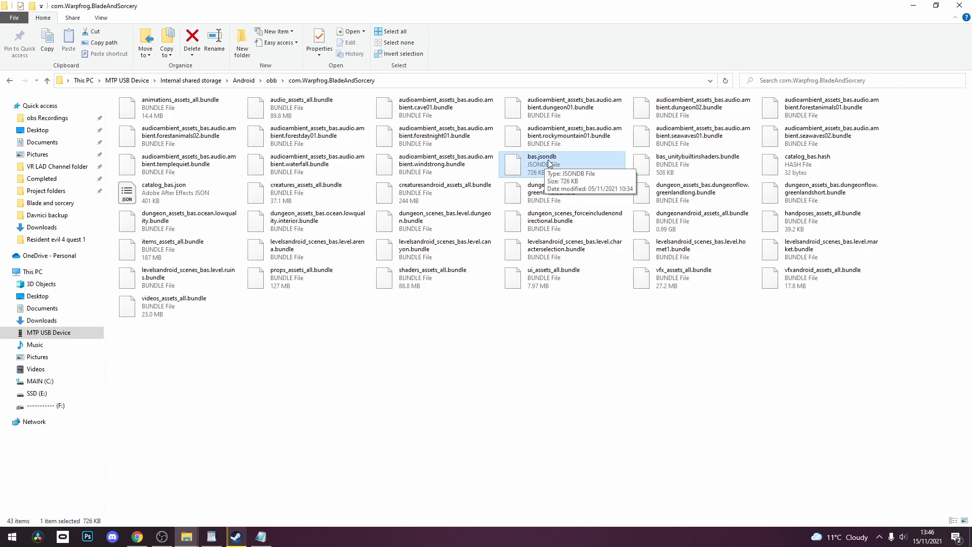
{"action": "mouse_move", "coordinate": [958, 5]}
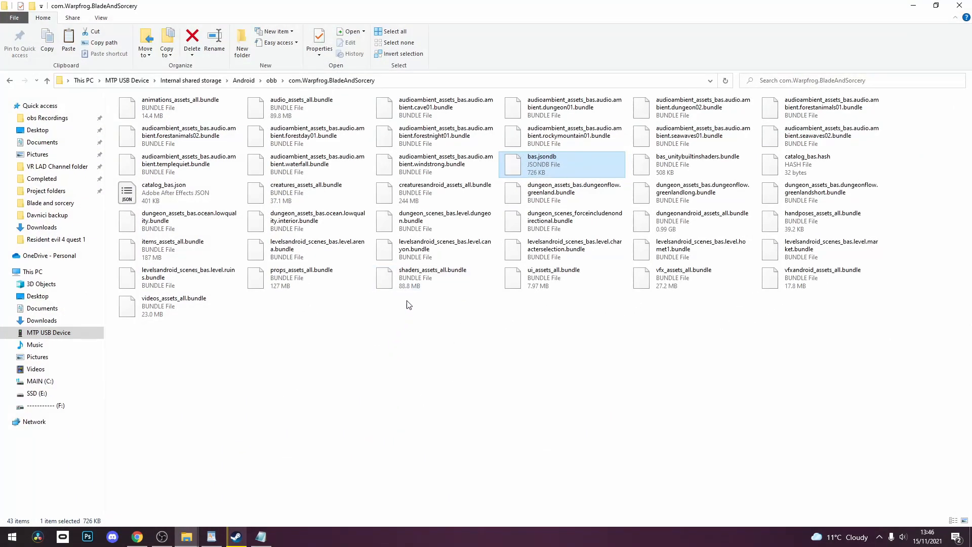
{"action": "mouse_move", "coordinate": [554, 168]}
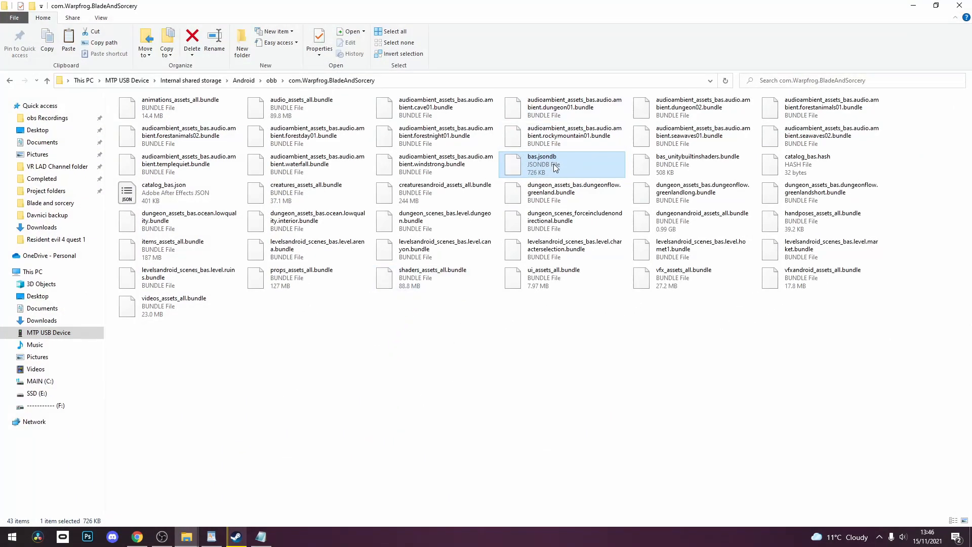
{"action": "mouse_move", "coordinate": [401, 415]}
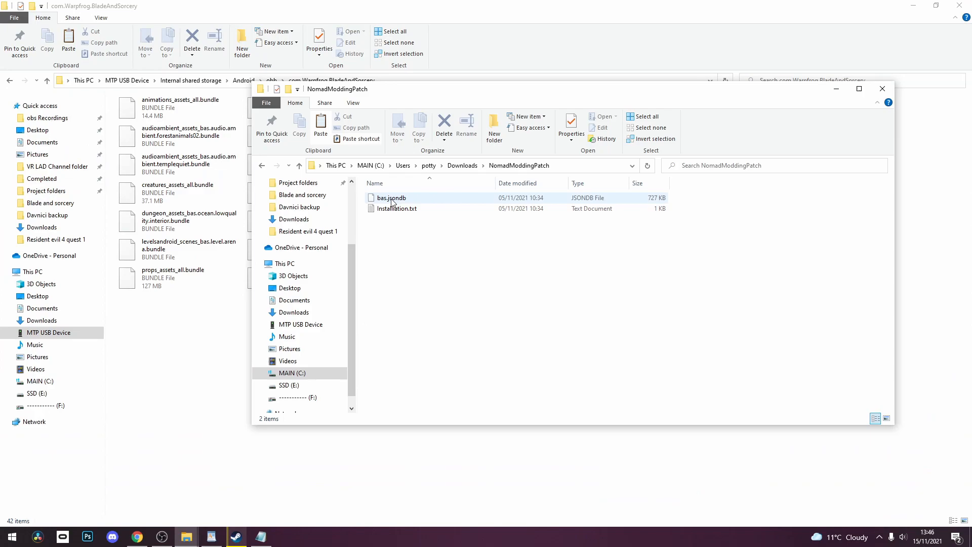
{"action": "left_click", "coordinate": [882, 89]}
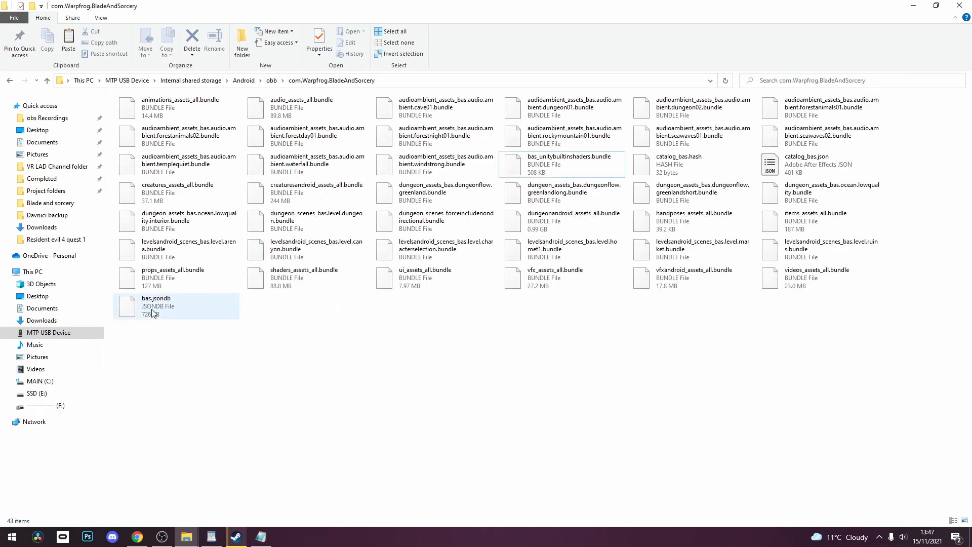
{"action": "left_click", "coordinate": [157, 306]}
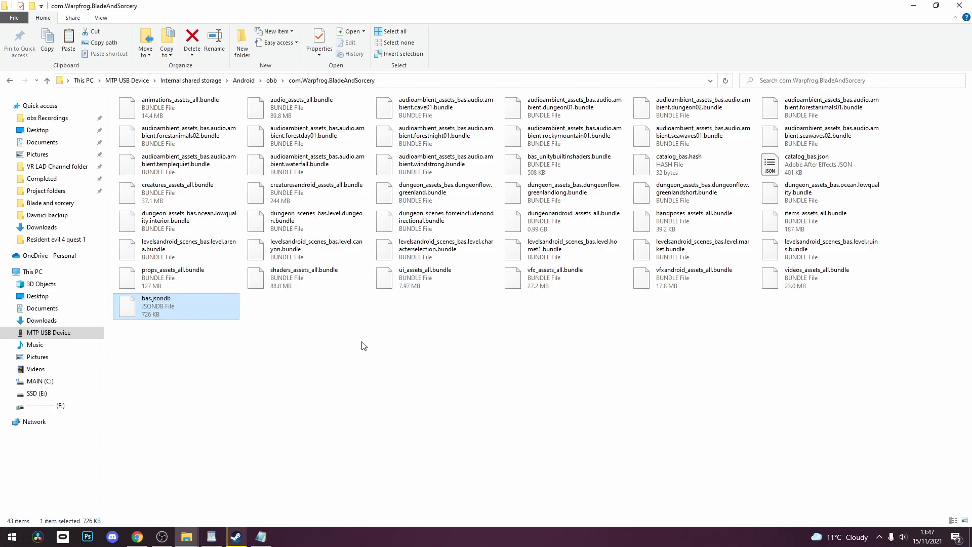
{"action": "mouse_move", "coordinate": [368, 327]}
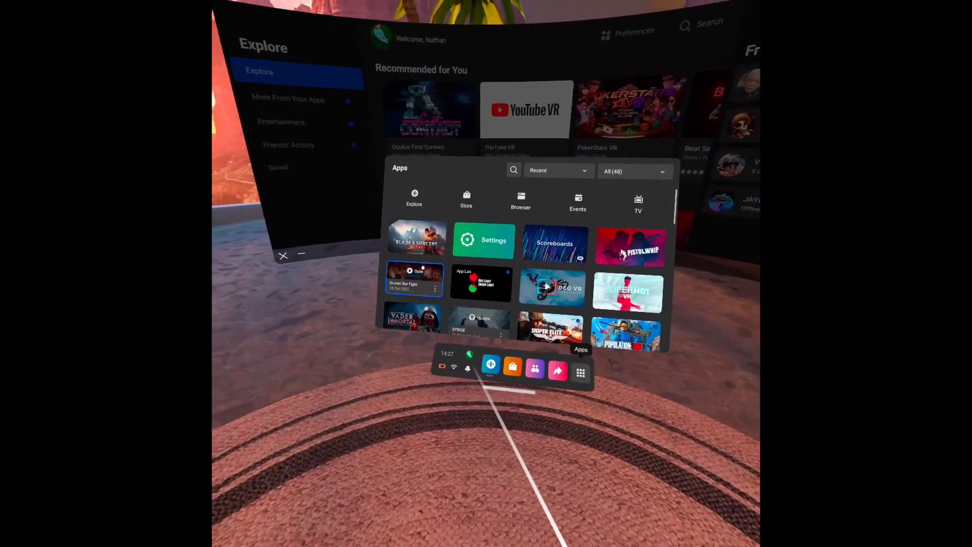
- Start Blade & Sorcery from the Quest app library so it creates its folders
{"action": "left_click", "coordinate": [414, 238]}
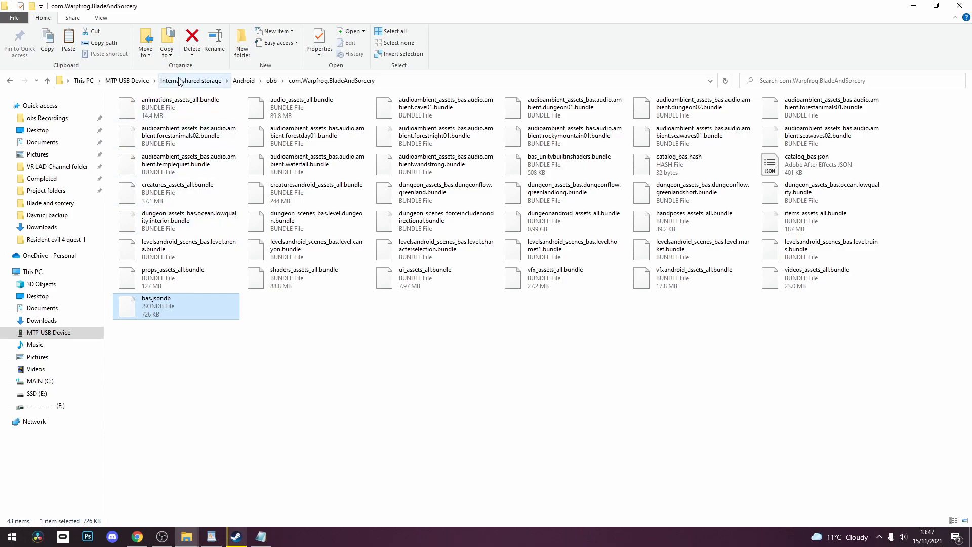
- Go up to Android, then into data > com.Warpfrog.BladeAndSorcery > files
{"action": "left_click", "coordinate": [243, 81]}
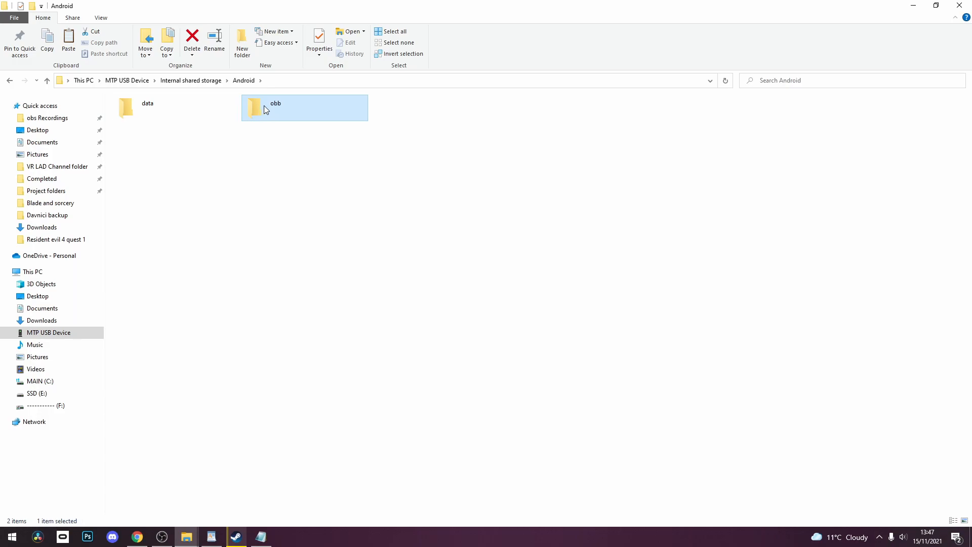
{"action": "double_click", "coordinate": [125, 106]}
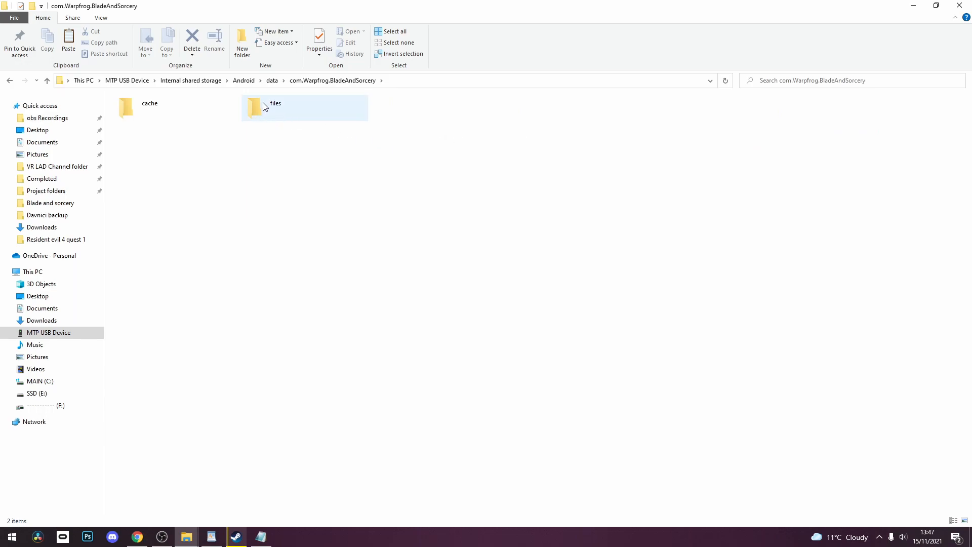
{"action": "double_click", "coordinate": [265, 106]}
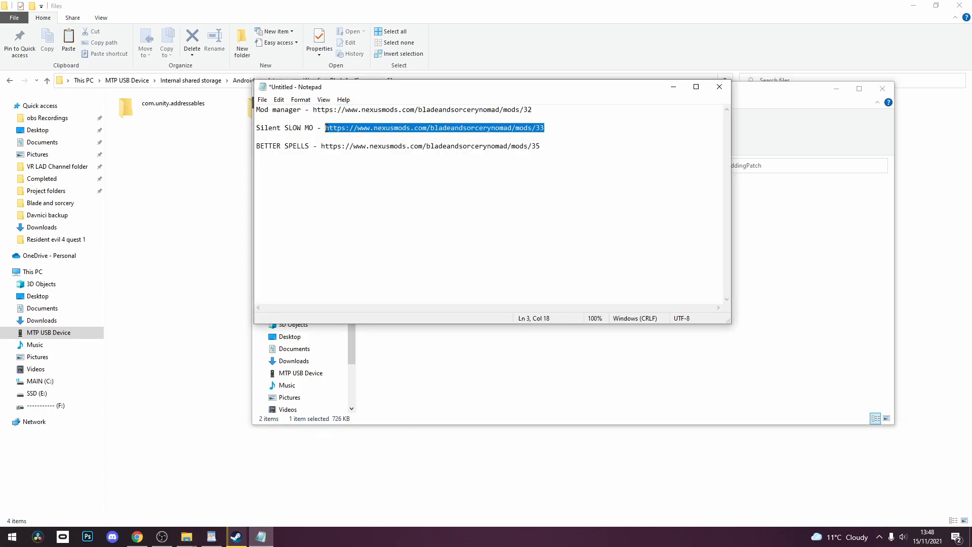
- View the Silent Slowmo Nexus page in Chrome and expand its Requirements section
{"action": "left_click", "coordinate": [138, 537]}
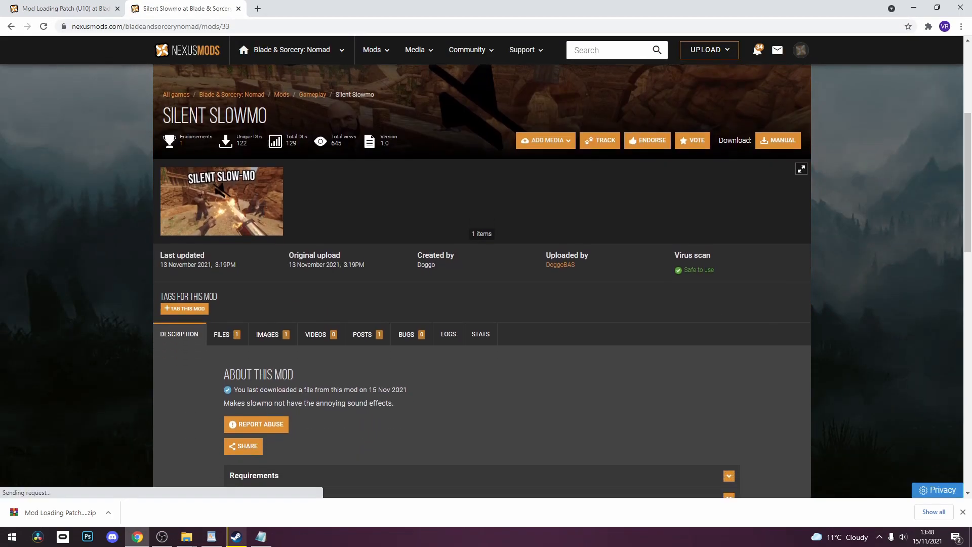
{"action": "scroll", "scroll_direction": "down", "scroll_amount": 3}
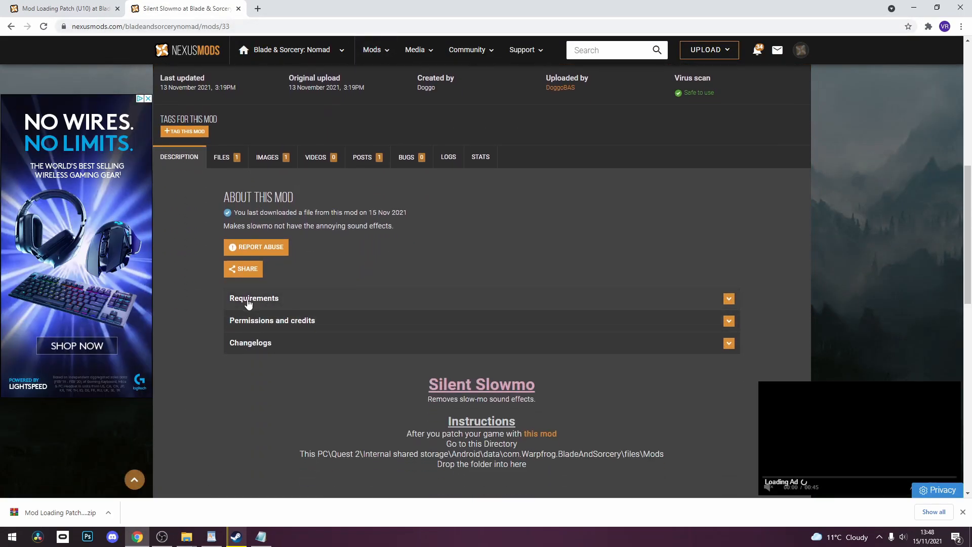
{"action": "left_click", "coordinate": [254, 298]}
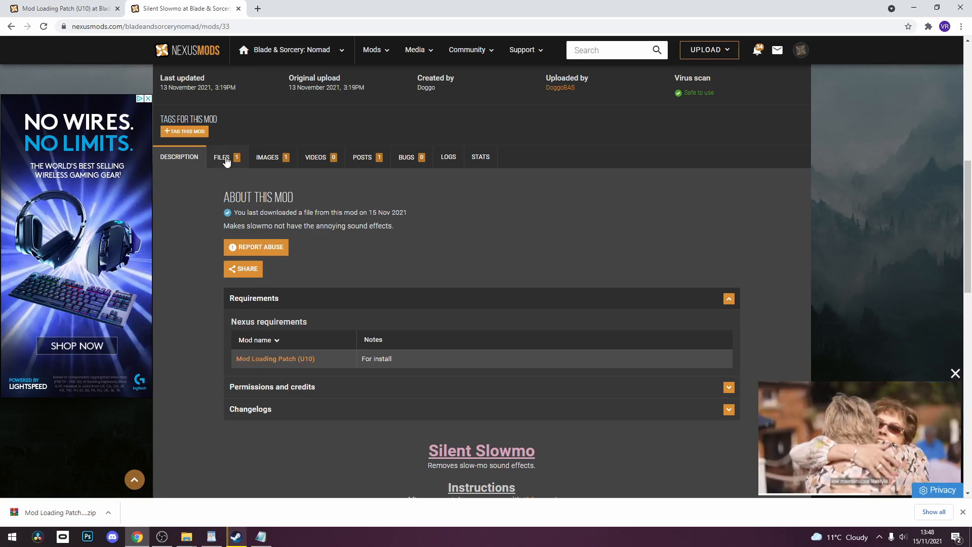
- Go to the Better Spells Native file list and start downloading its zip
{"action": "left_click", "coordinate": [221, 157]}
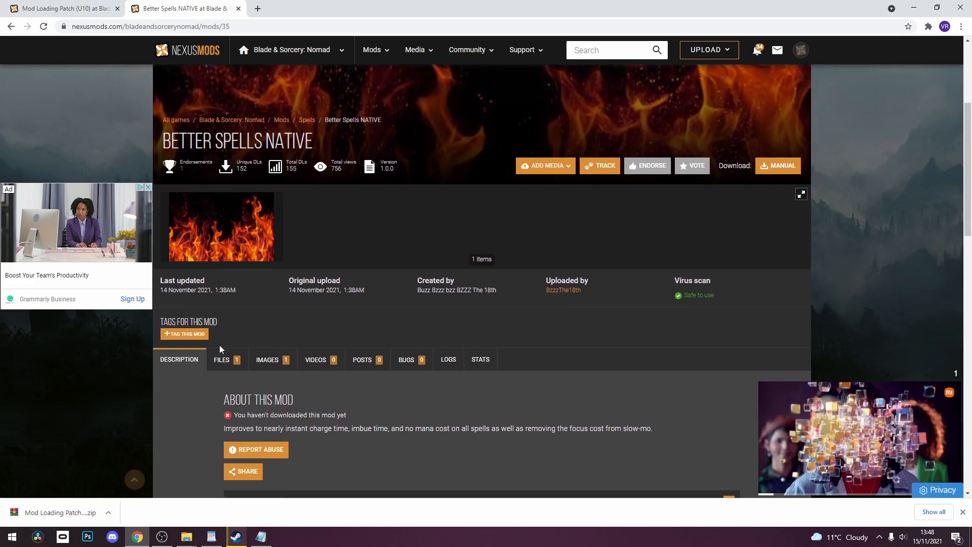
{"action": "left_click", "coordinate": [220, 359]}
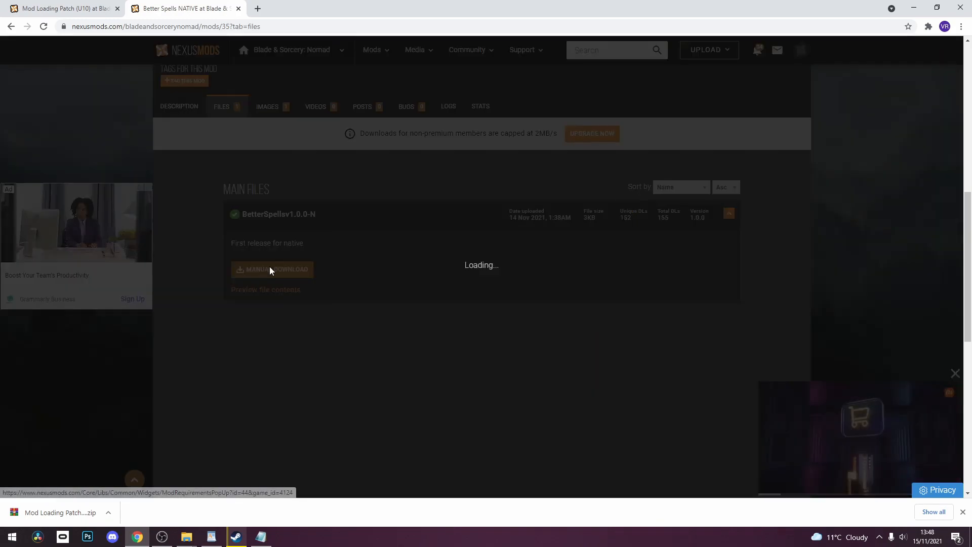
{"action": "left_click", "coordinate": [273, 270]}
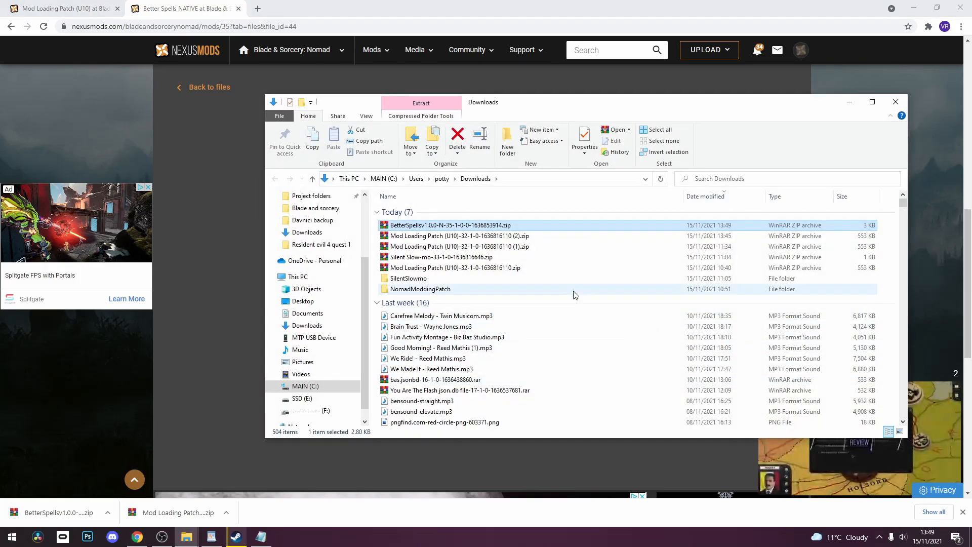
- Extract BetterSpells, then put BetterSpells and SilentSlowmo into files > Mods, confirming the merge
{"action": "right_click", "coordinate": [448, 225]}
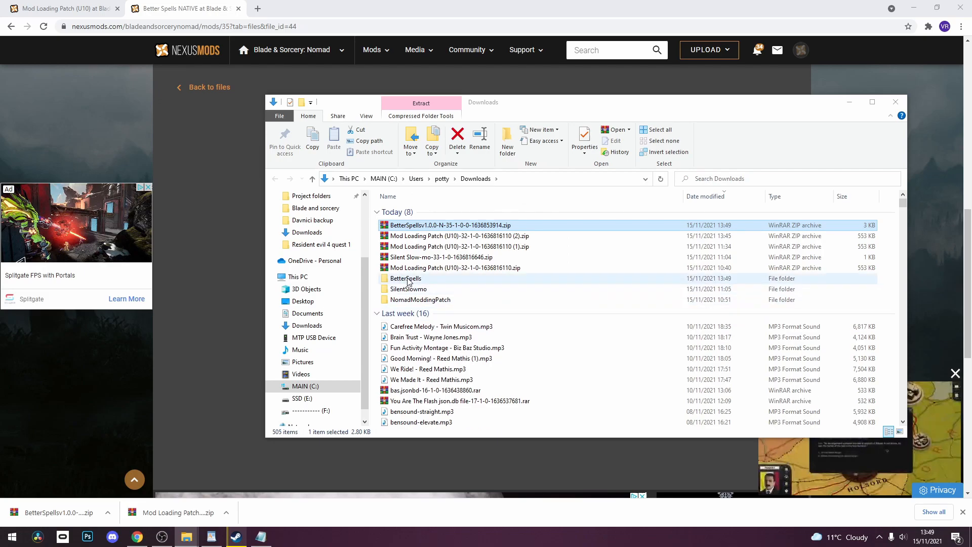
{"action": "mouse_move", "coordinate": [406, 278]}
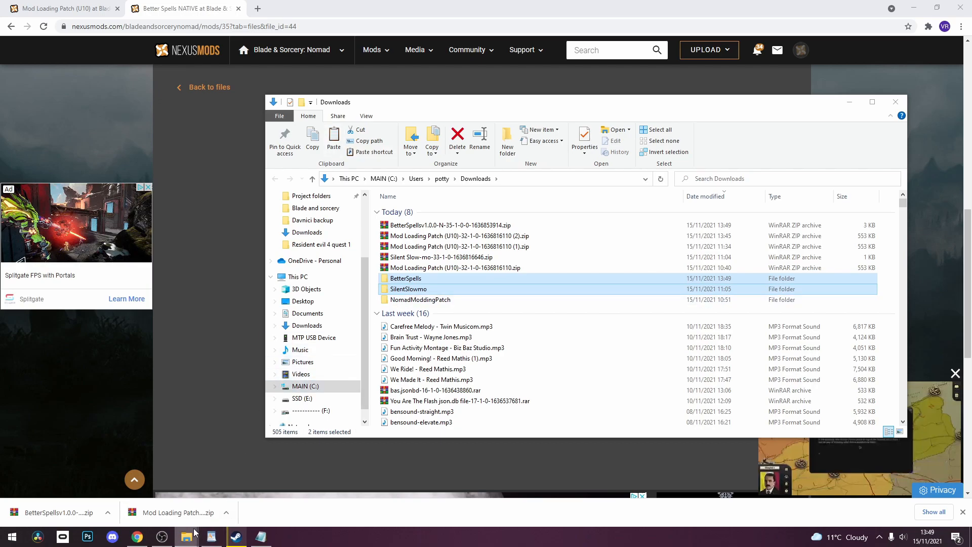
{"action": "double_click", "coordinate": [421, 300]}
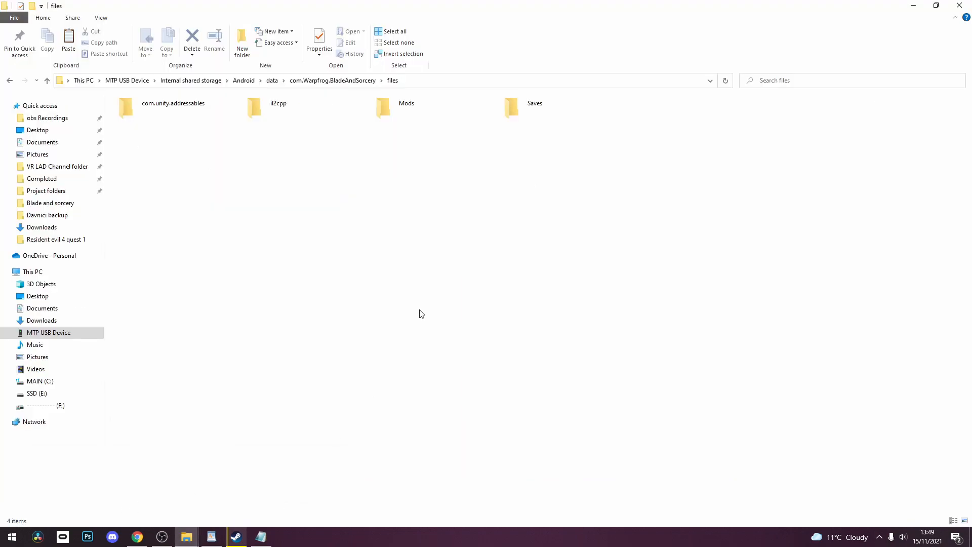
{"action": "double_click", "coordinate": [383, 105]}
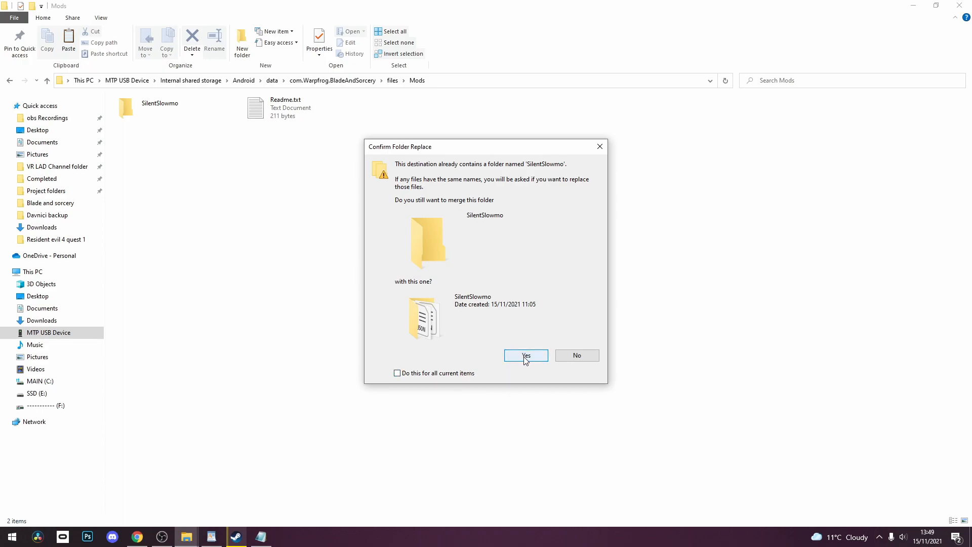
{"action": "left_click", "coordinate": [527, 355]}
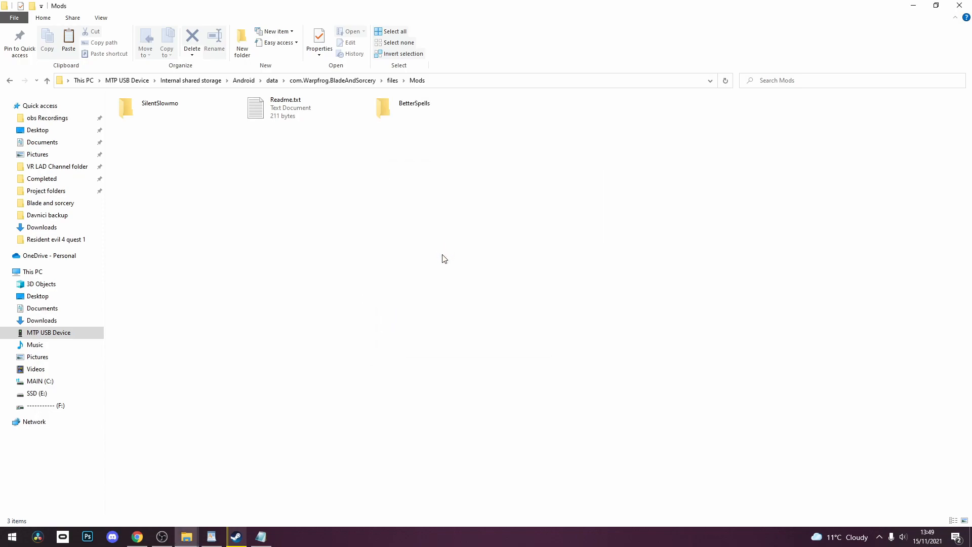
{"action": "left_click", "coordinate": [136, 112]}
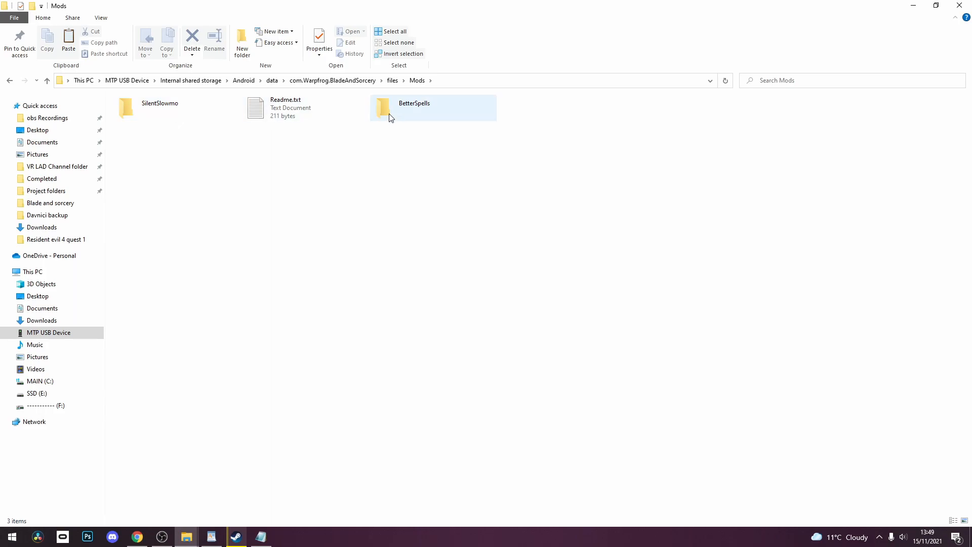
{"action": "mouse_move", "coordinate": [393, 119]}
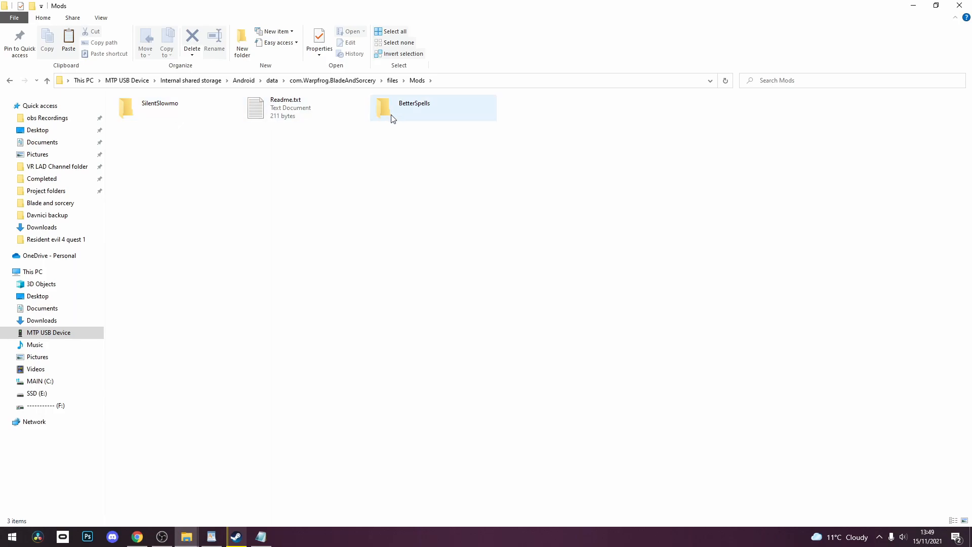